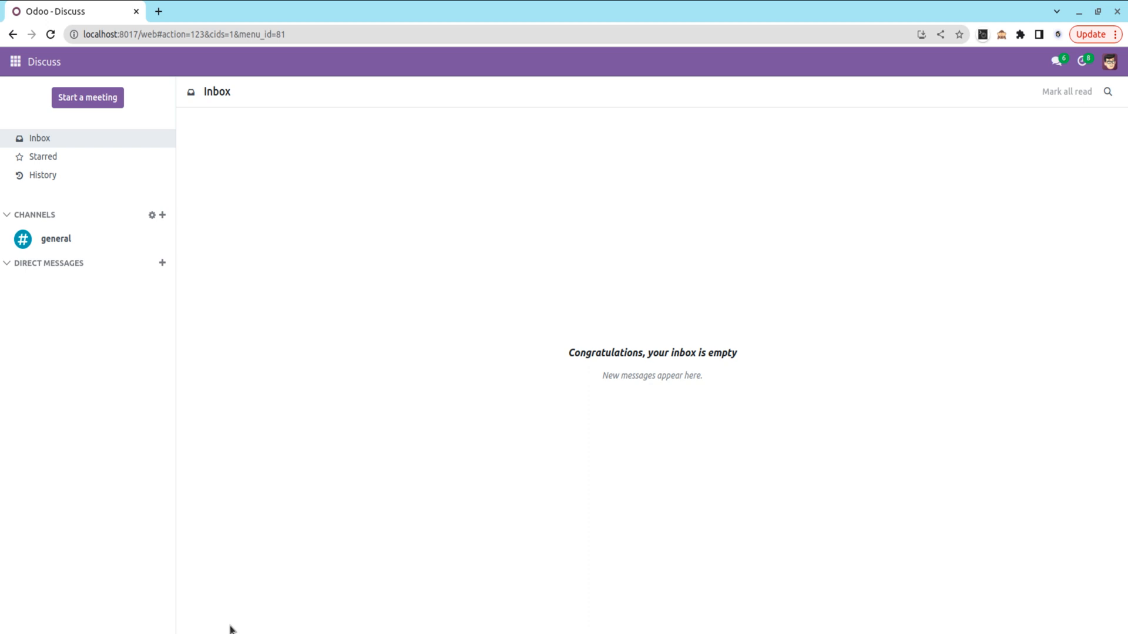
{"action": "mouse_move", "coordinate": [230, 623]}
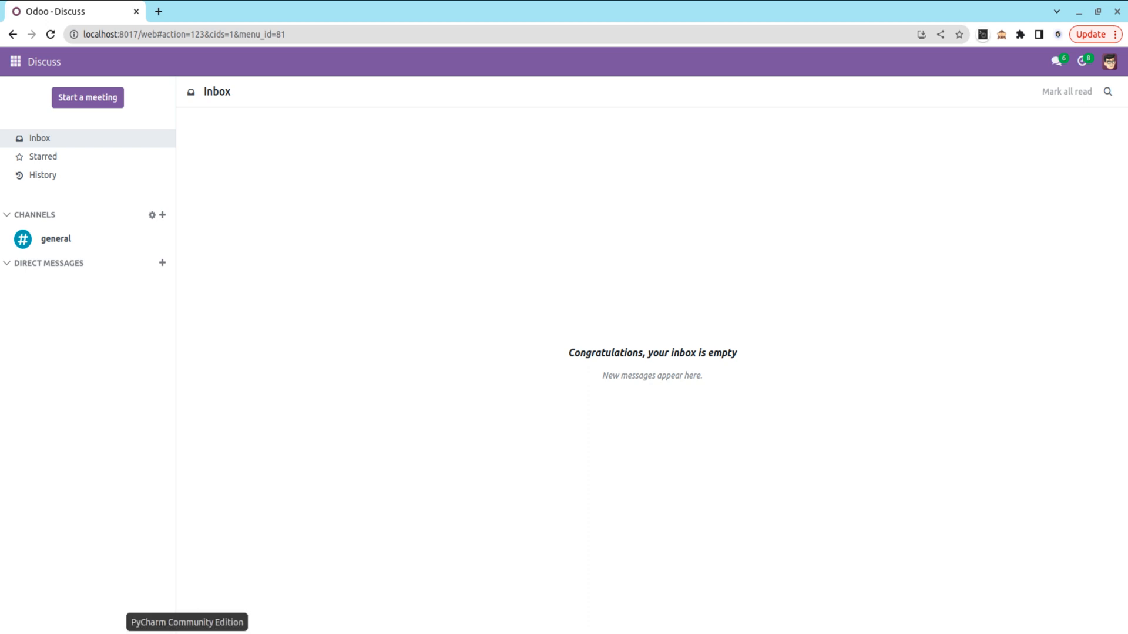
- Bring PyCharm forward to review the visa_application.py model's existing fields
{"action": "left_click", "coordinate": [187, 623]}
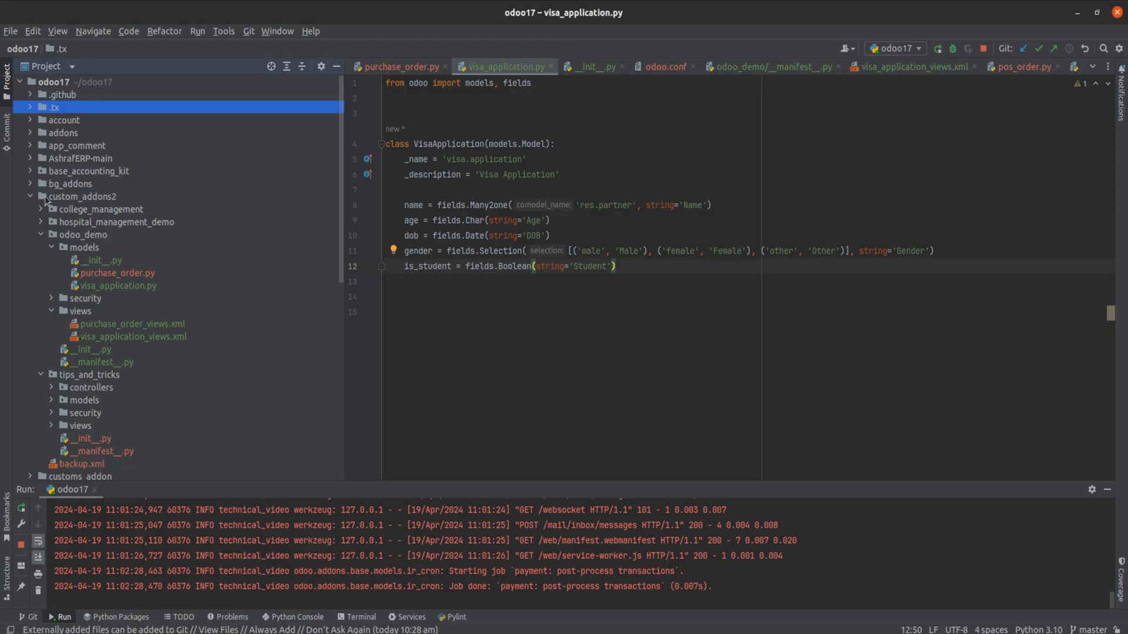
{"action": "mouse_move", "coordinate": [59, 242]}
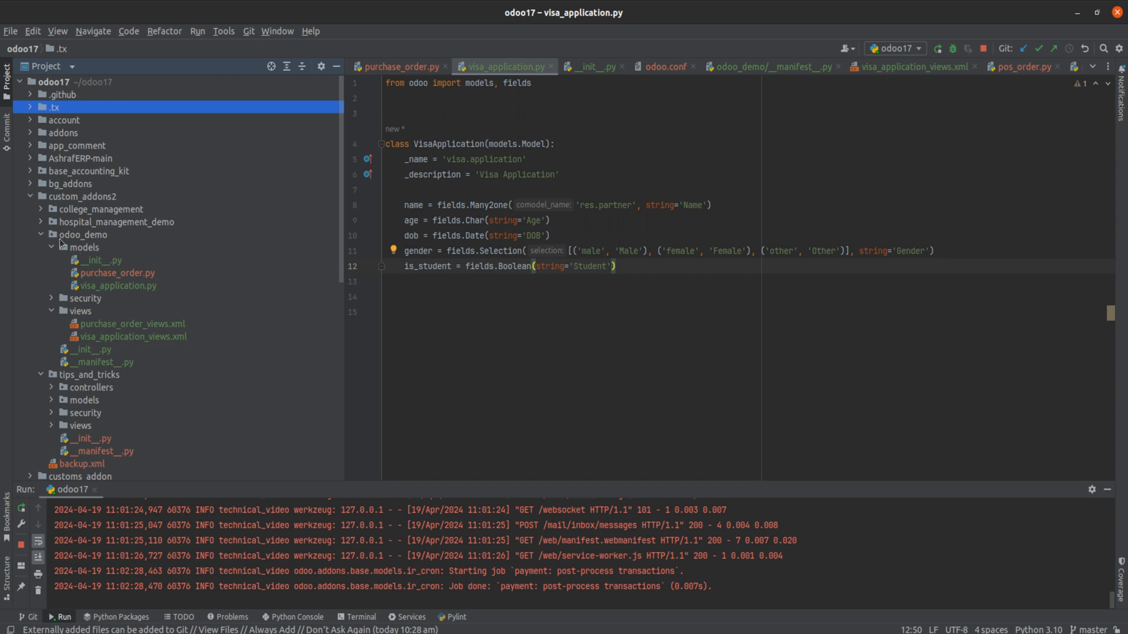
{"action": "mouse_move", "coordinate": [146, 261]}
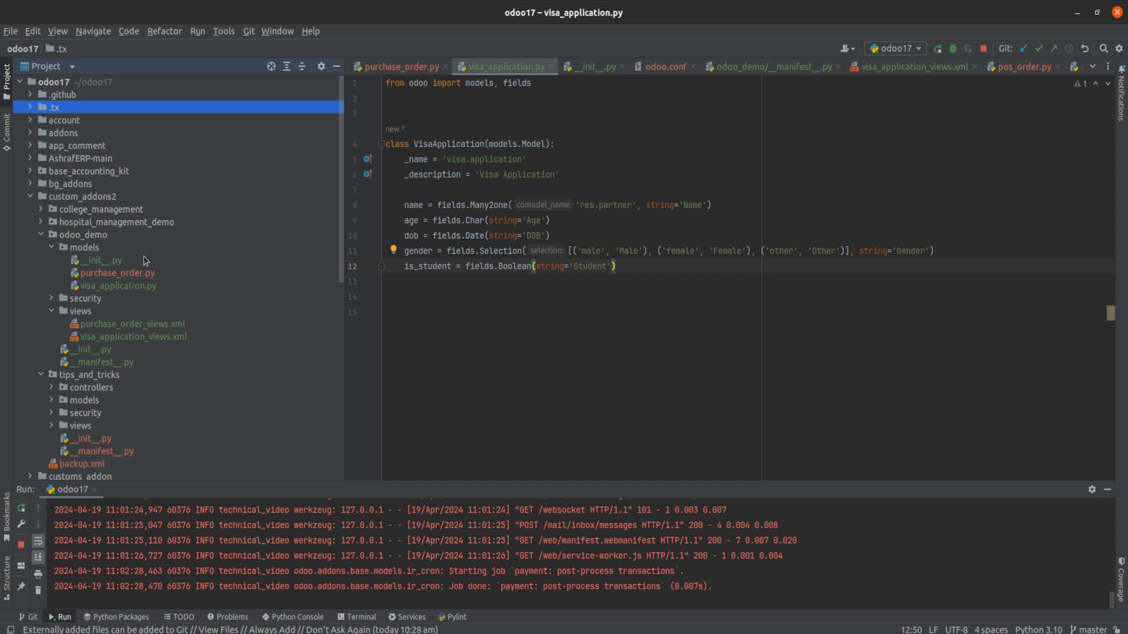
{"action": "mouse_move", "coordinate": [126, 293]}
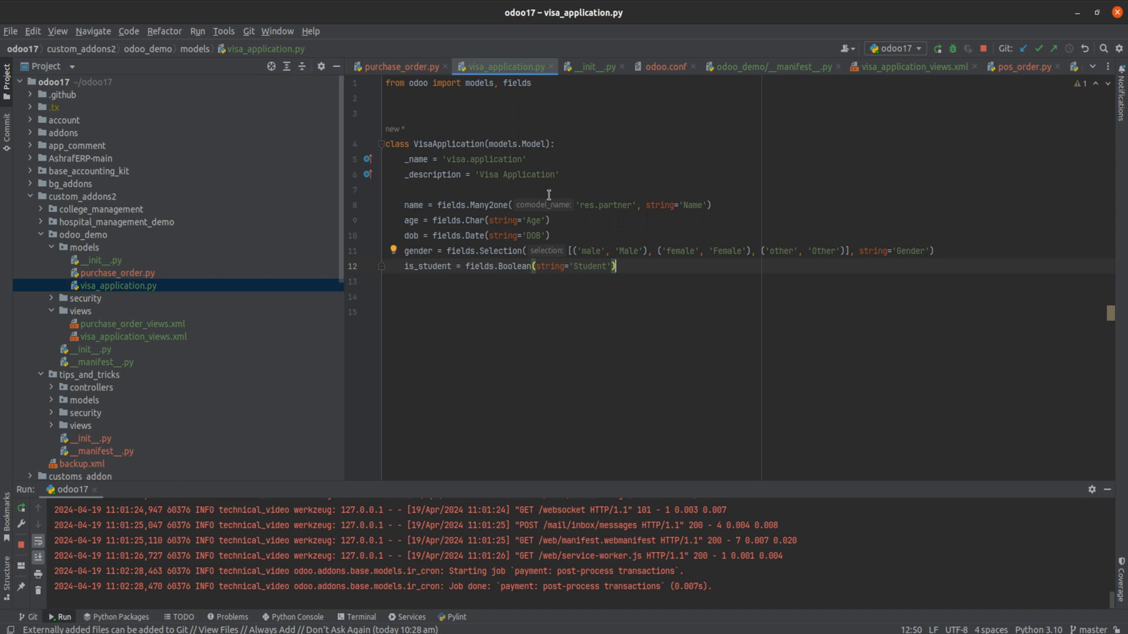
{"action": "mouse_move", "coordinate": [536, 329]}
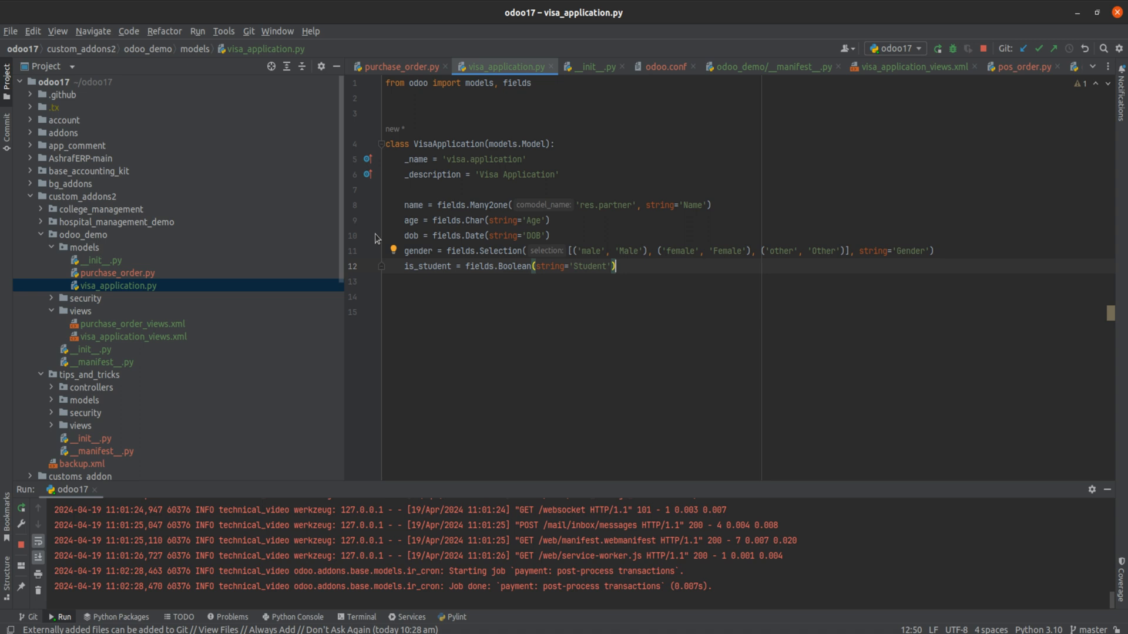
{"action": "mouse_move", "coordinate": [455, 311]}
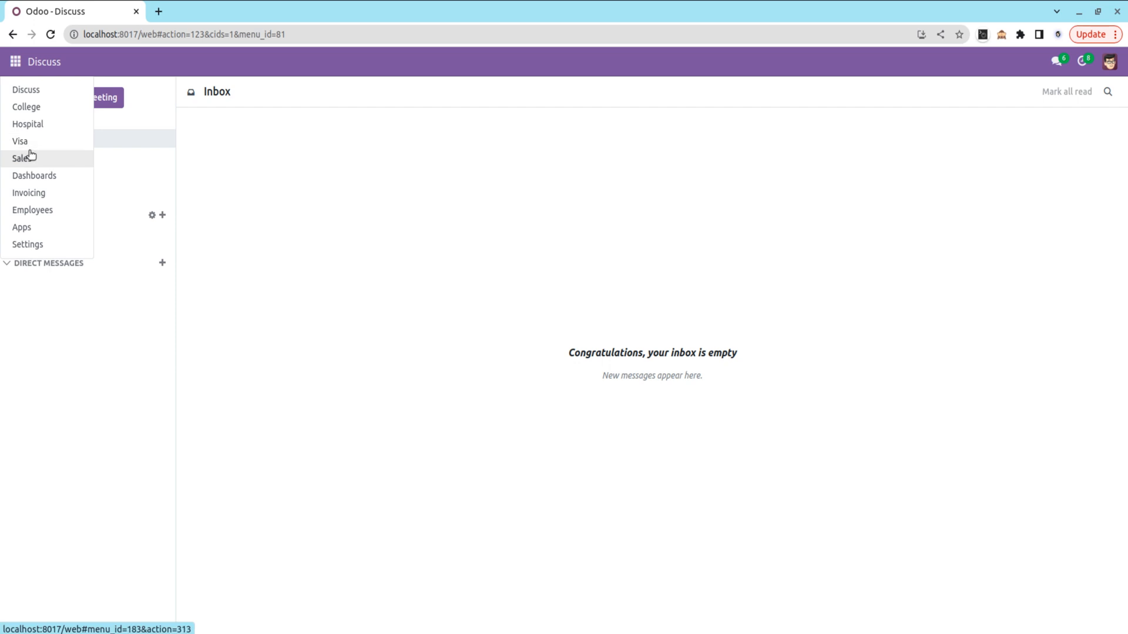
- Show a new Visa Application form with Name, DOB, Age, Student and Gender fields
{"action": "left_click", "coordinate": [20, 141]}
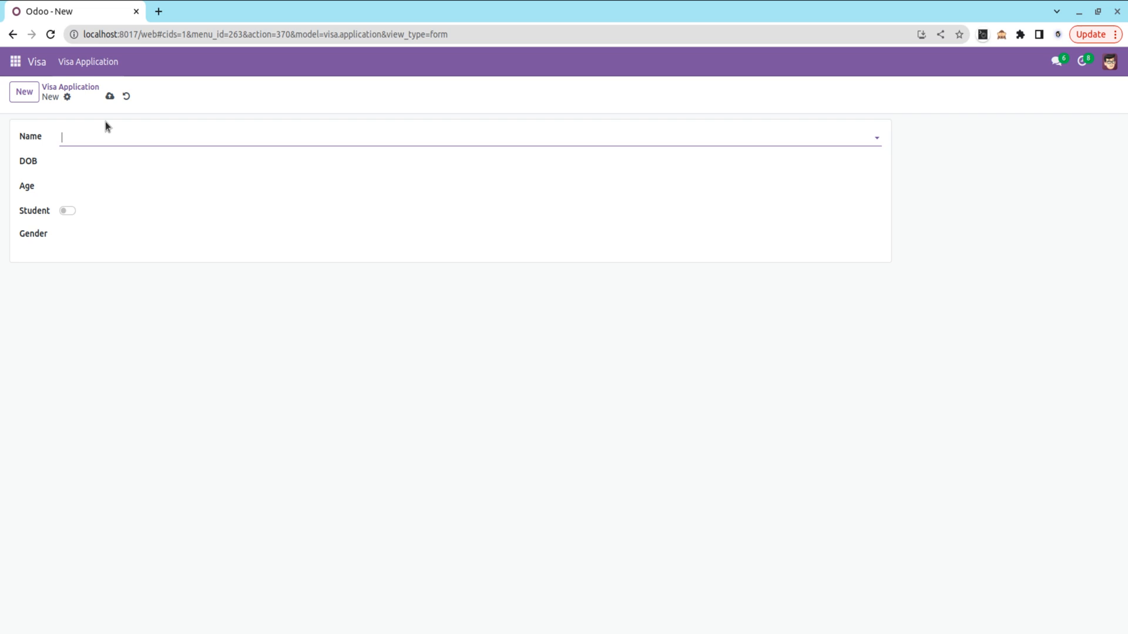
{"action": "mouse_move", "coordinate": [129, 279]}
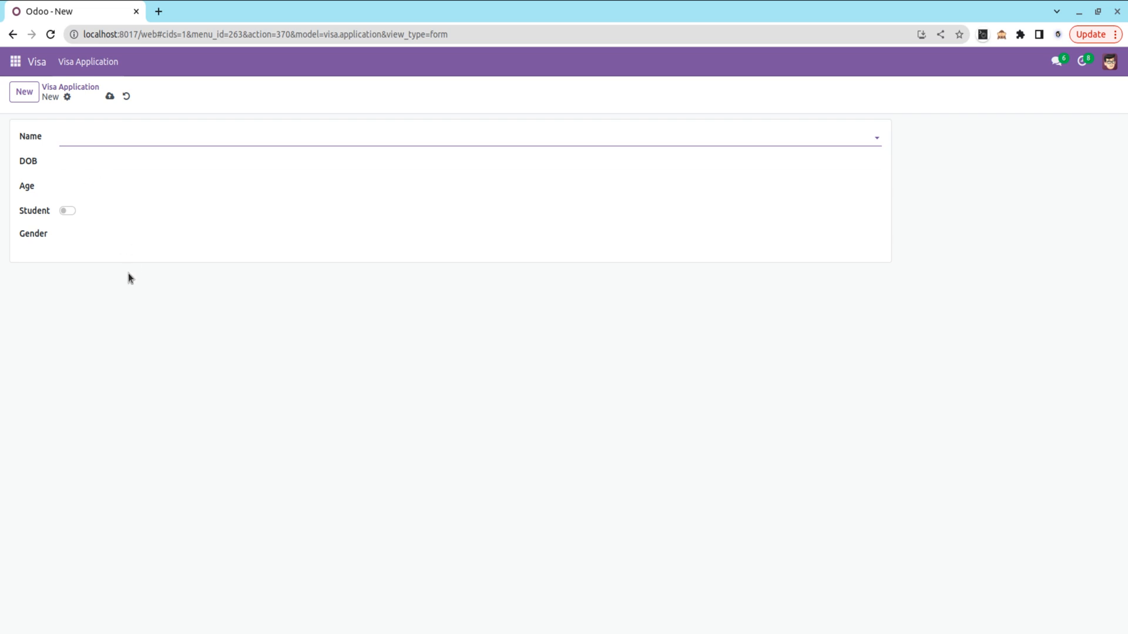
{"action": "left_click", "coordinate": [288, 136]}
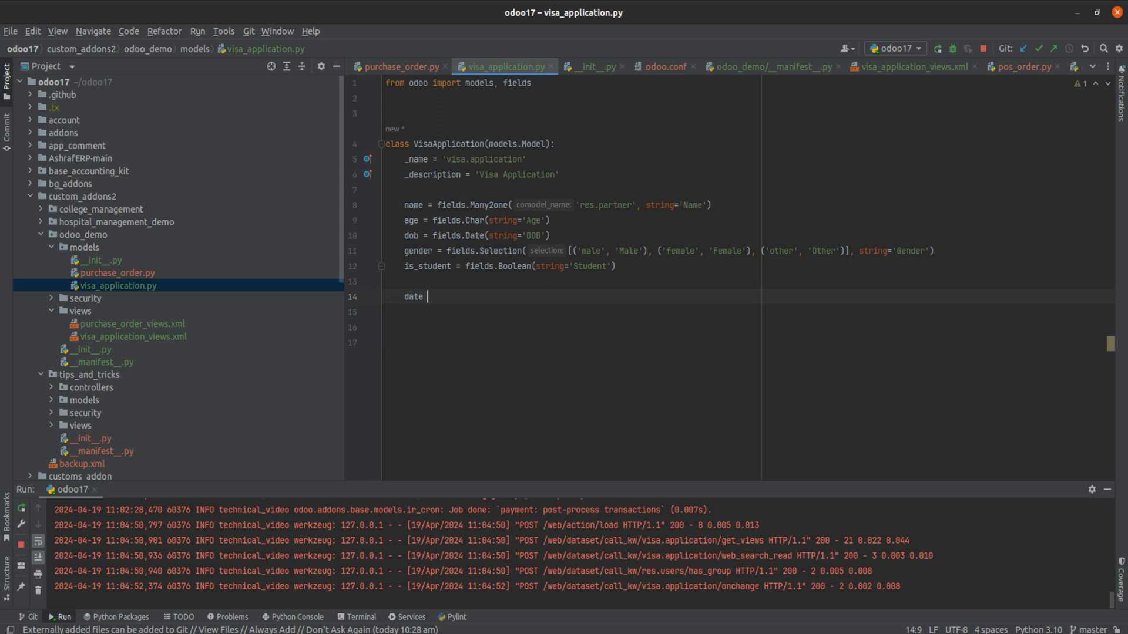
- Declare date = fields.Date(string='Date') below is_student in the VisaApplication model
{"action": "type", "text": "= fields"}
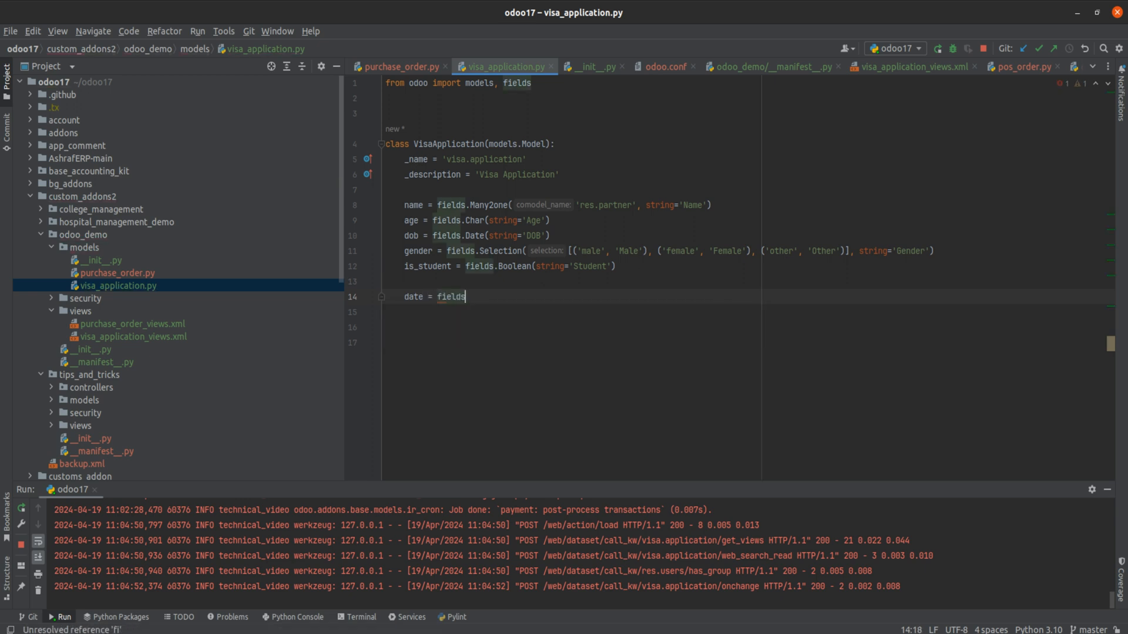
{"action": "type", "text": ".Date("}
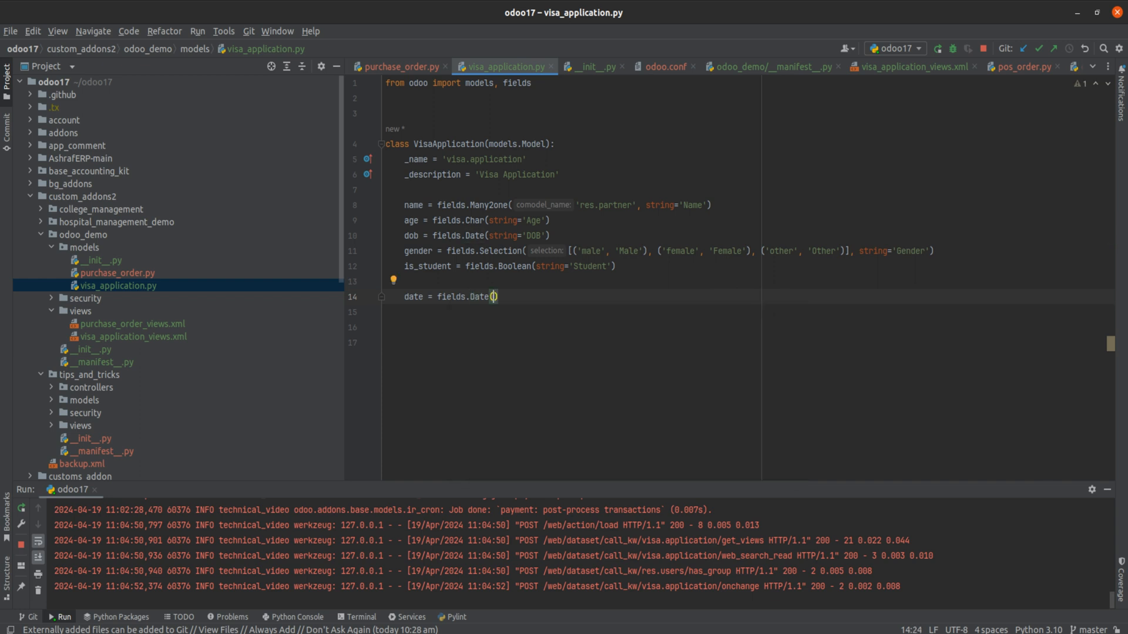
{"action": "type", "text": "string='"}
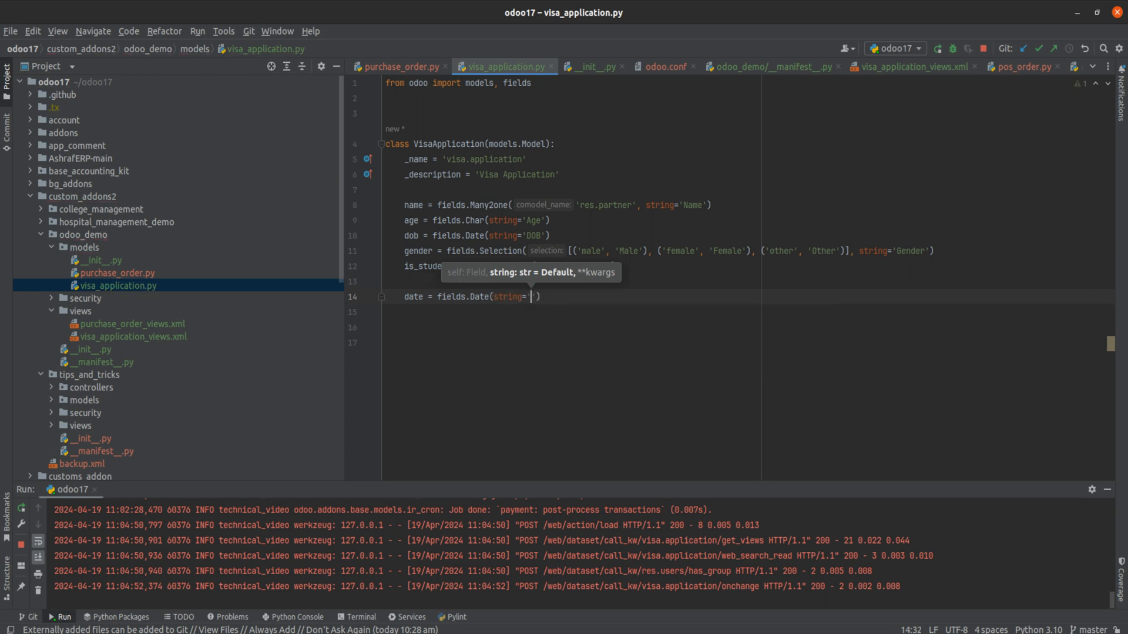
{"action": "type", "text": "Date"}
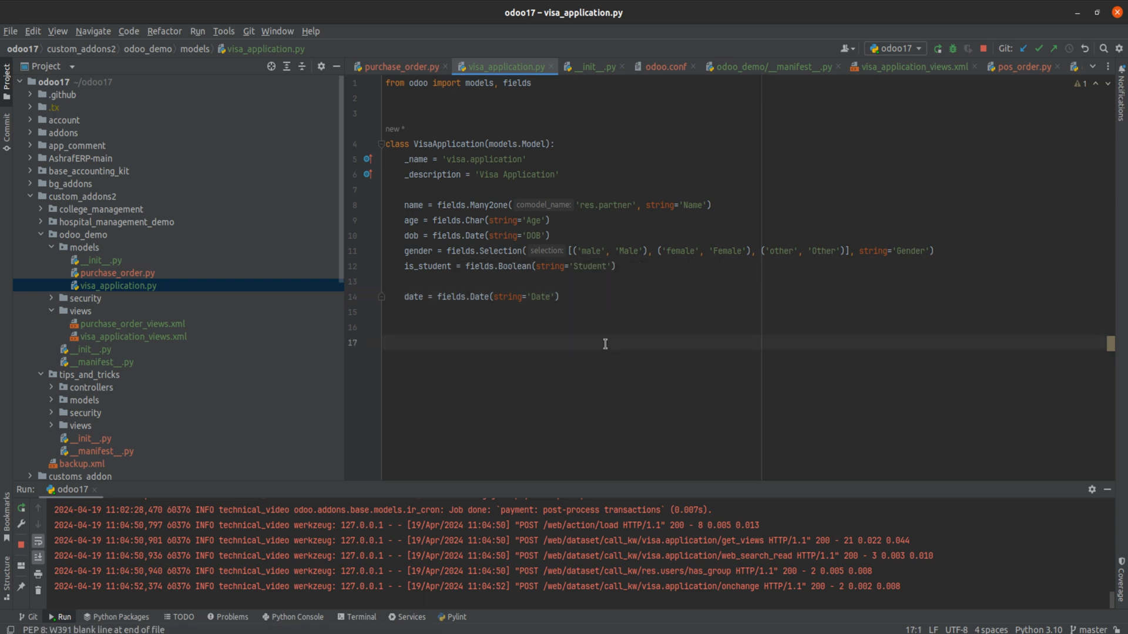
{"action": "left_click", "coordinate": [386, 343]}
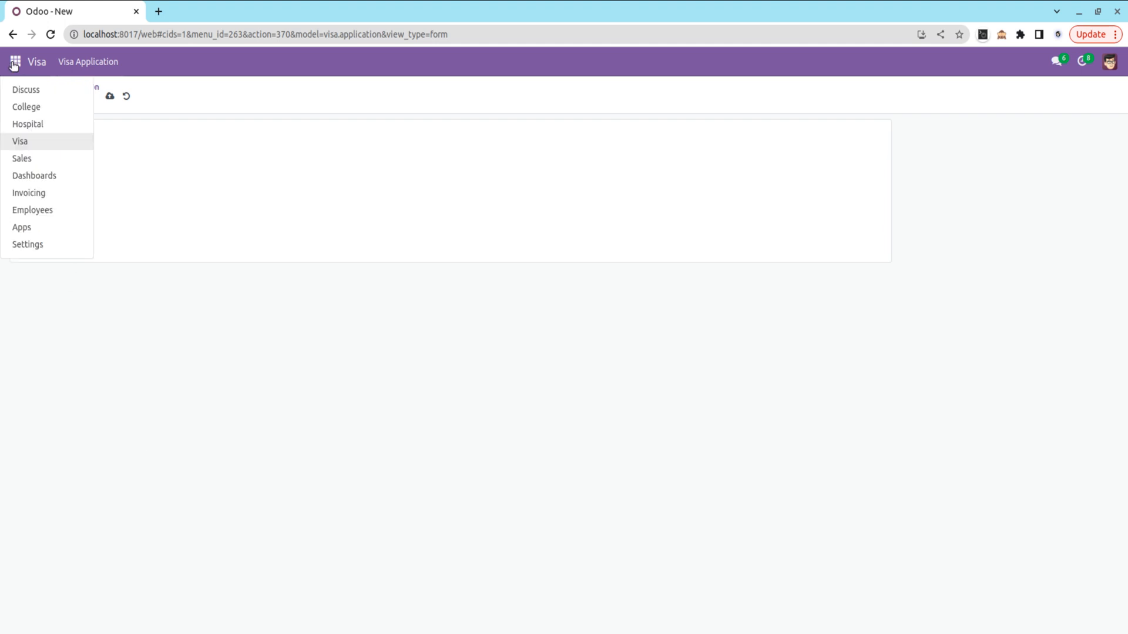
- Search 'odo' in Apps, reopen the Visa app after reconnecting, and return to PyCharm
{"action": "left_click", "coordinate": [21, 227]}
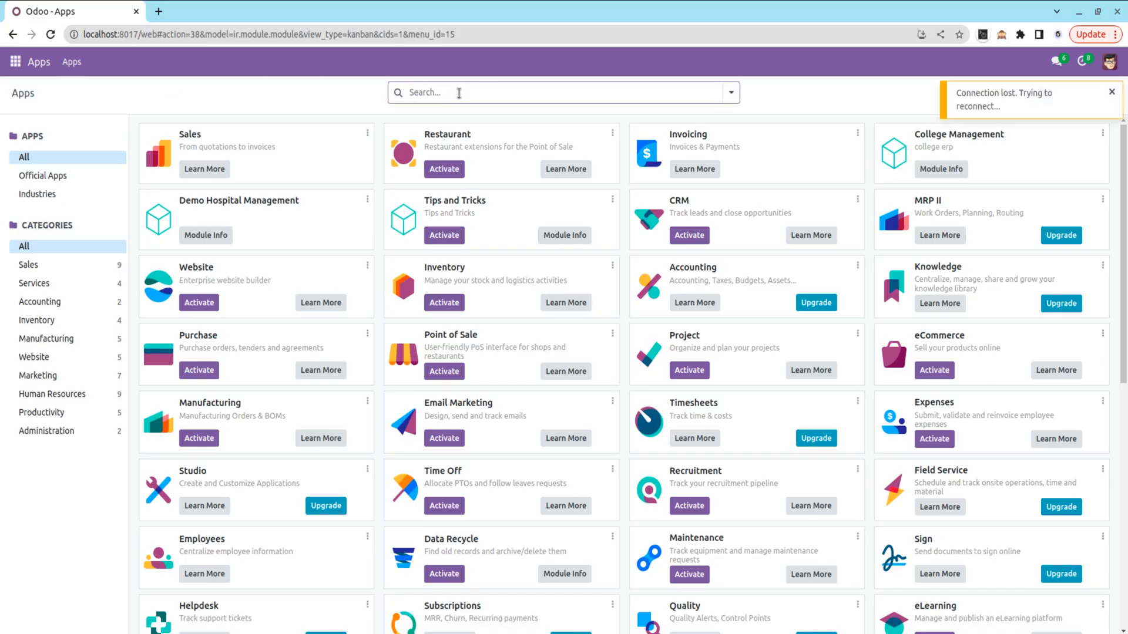
{"action": "type", "text": "odo"}
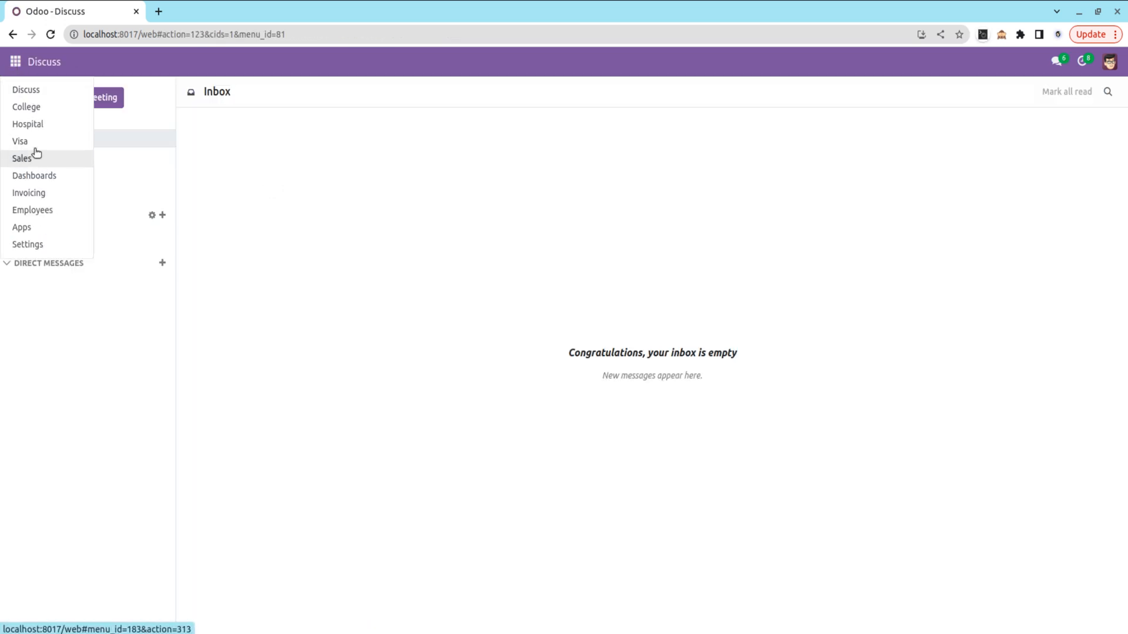
{"action": "left_click", "coordinate": [20, 141]}
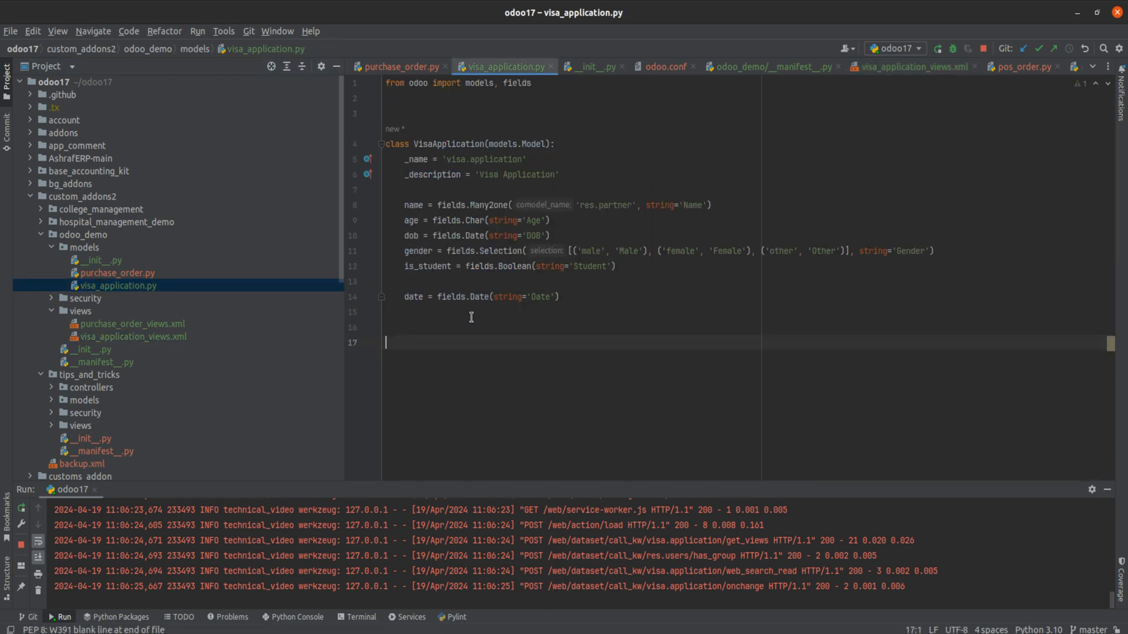
- Write a get_date(self) method returning fields.Date.today() above the date field
{"action": "left_click", "coordinate": [614, 267]}
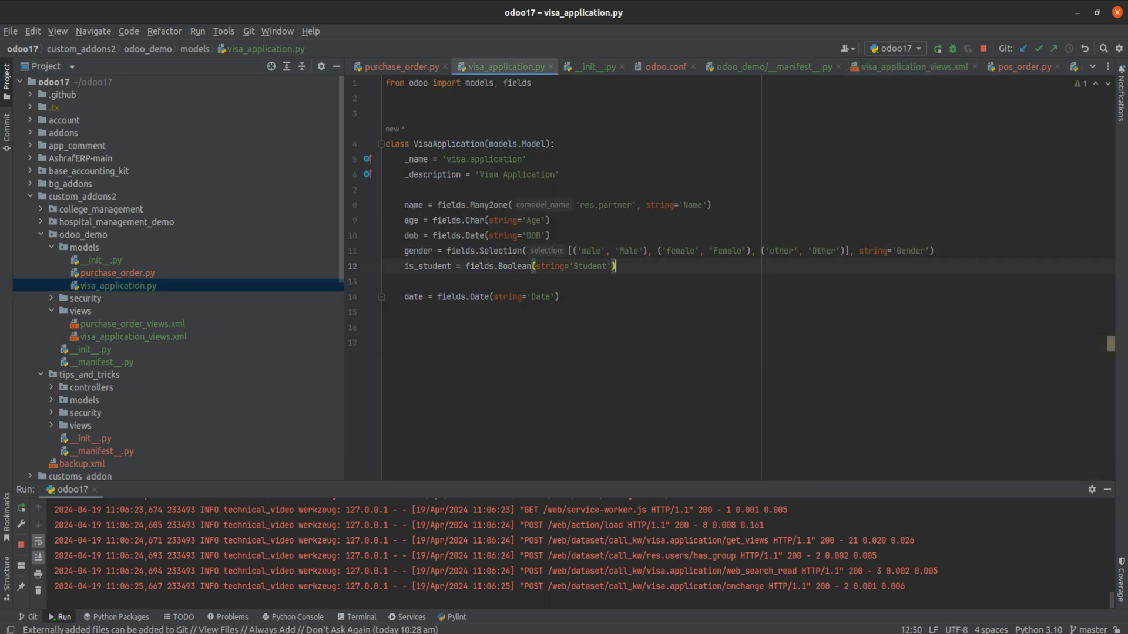
{"action": "type", "text": "def"}
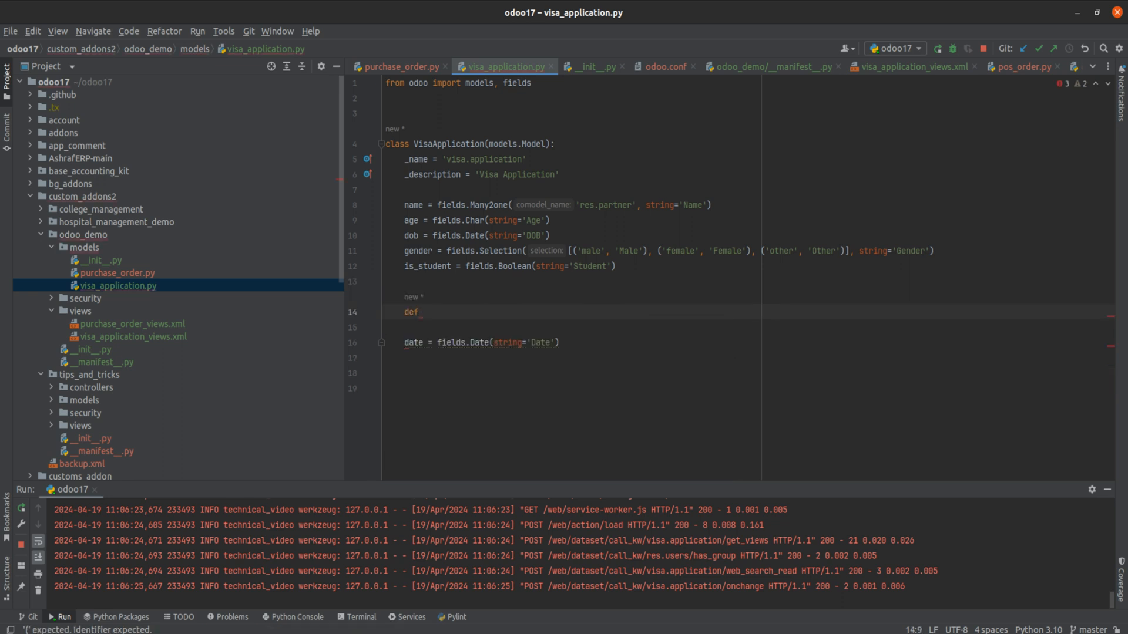
{"action": "type", "text": "gre"}
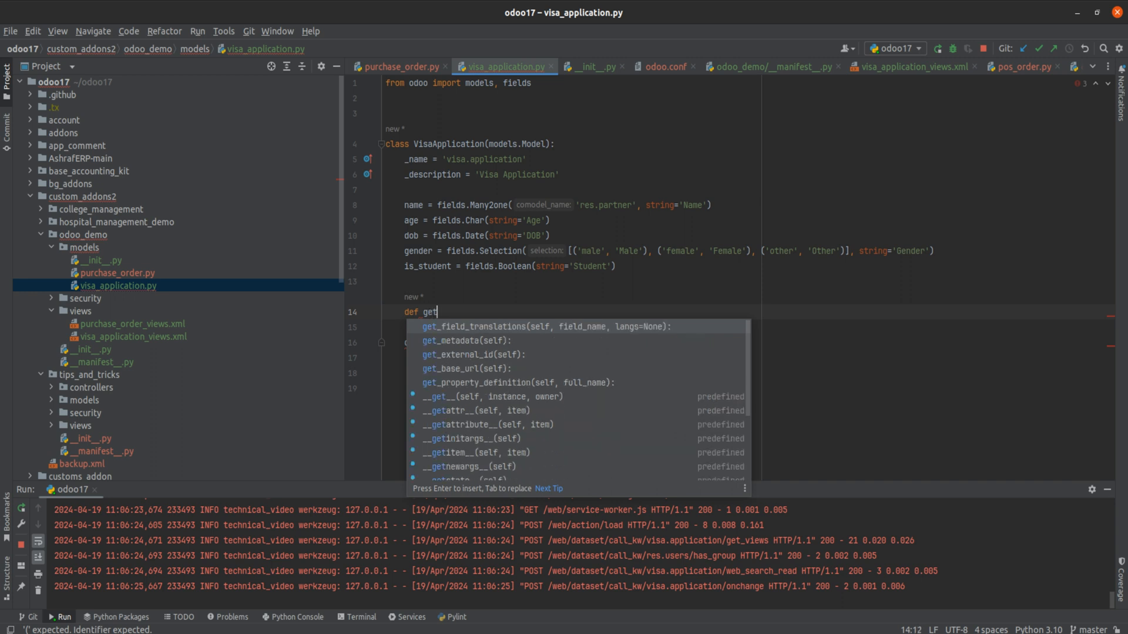
{"action": "type", "text": "_"}
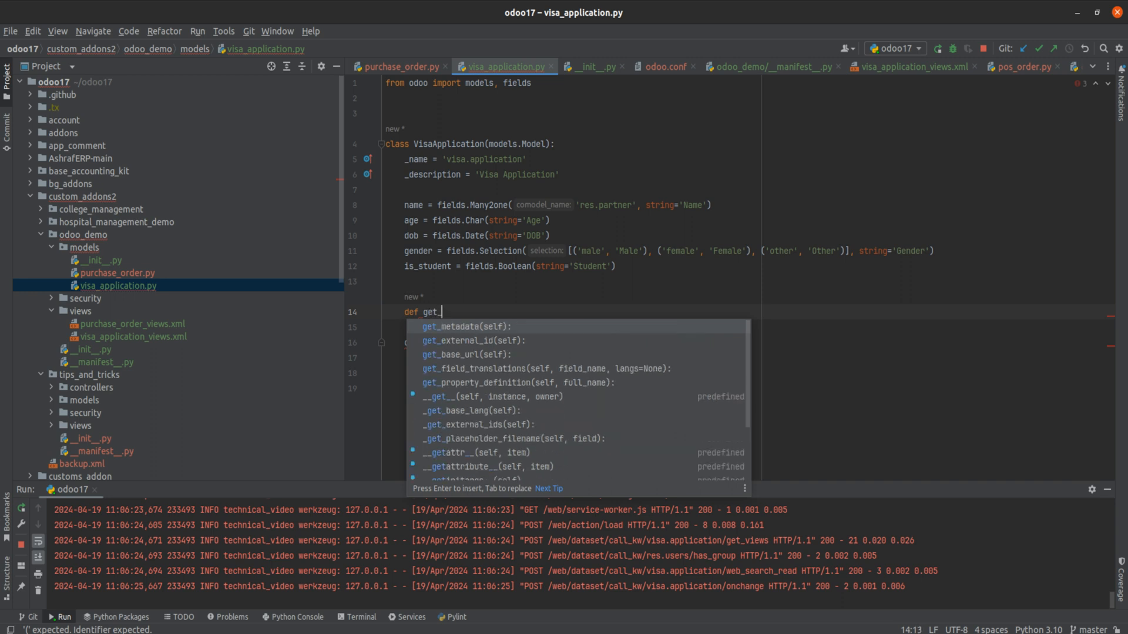
{"action": "type", "text": "da"}
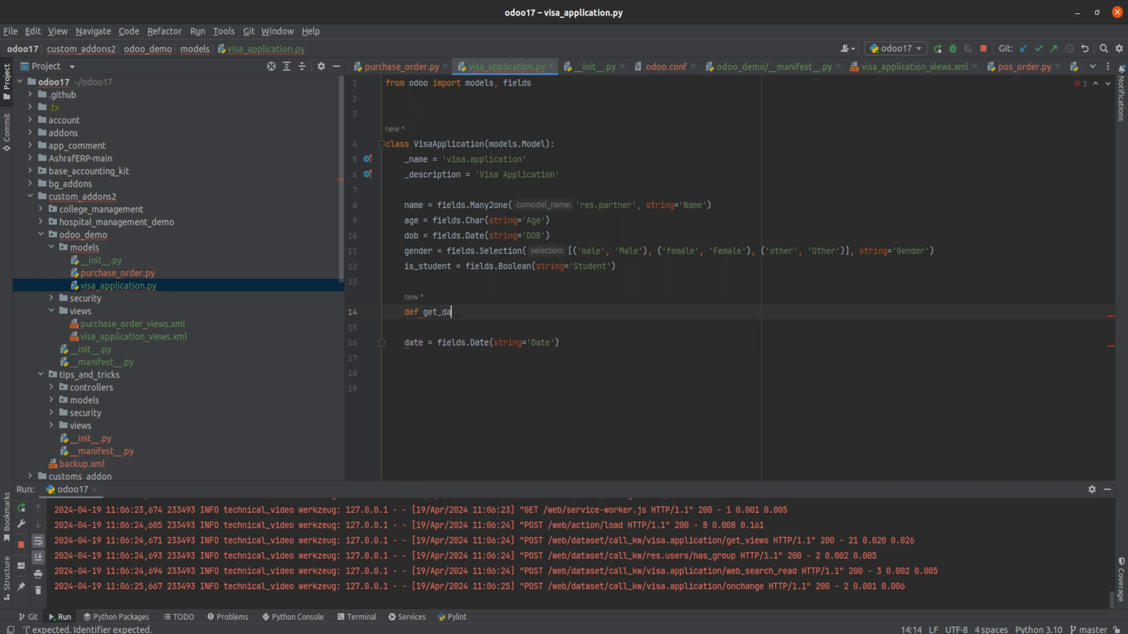
{"action": "type", "text": "te(self):"}
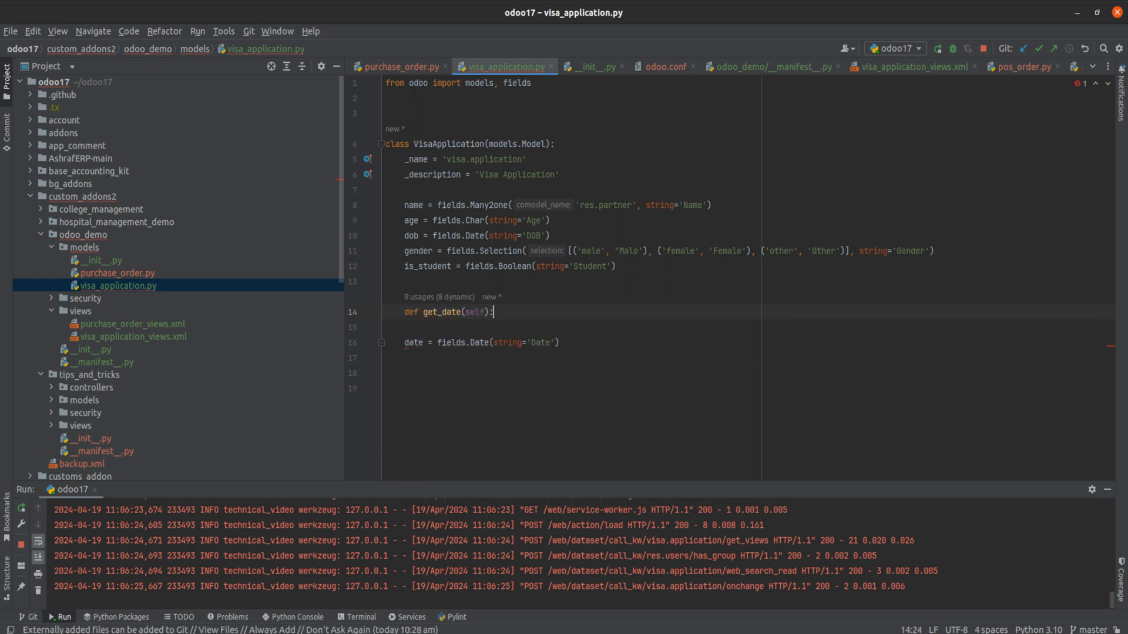
{"action": "type", "text": "de"}
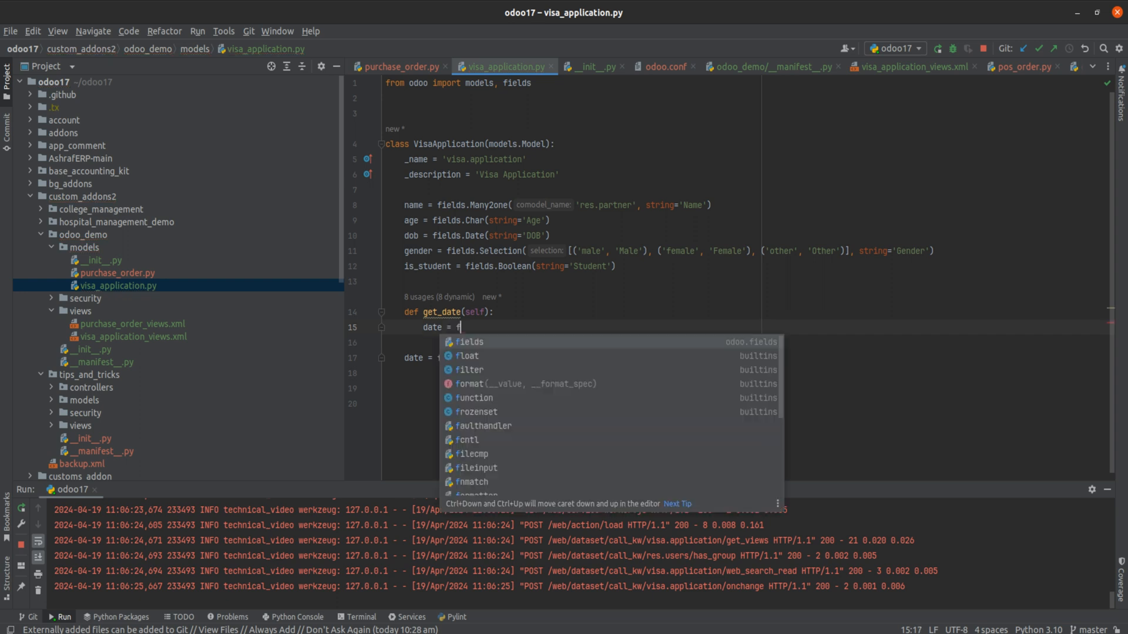
{"action": "type", "text": "ields."}
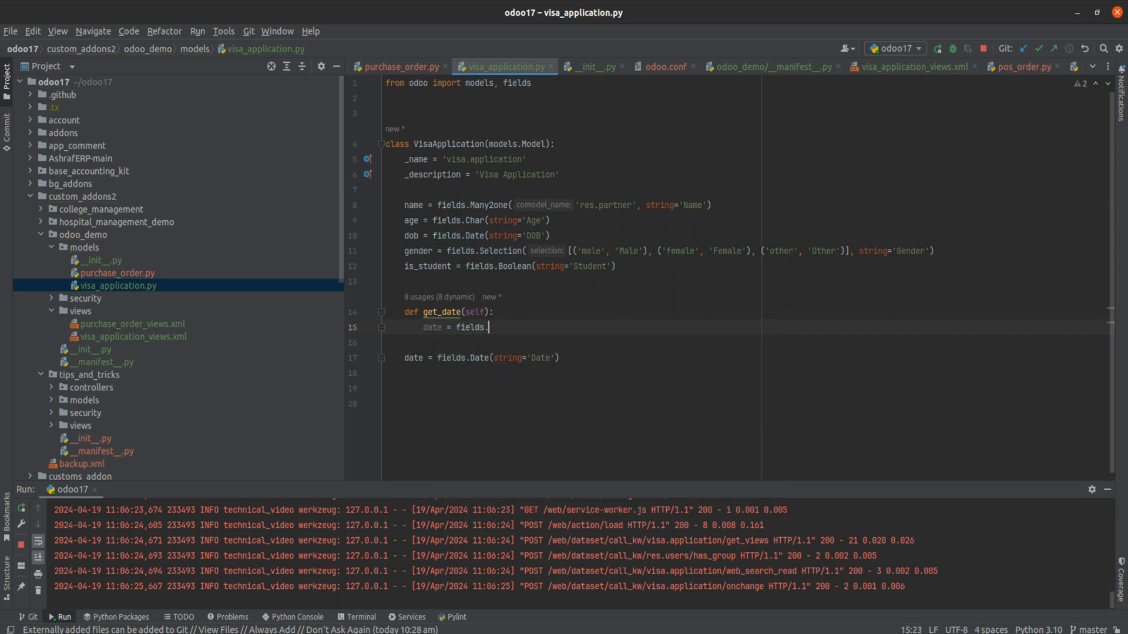
{"action": "type", "text": "Date.today("}
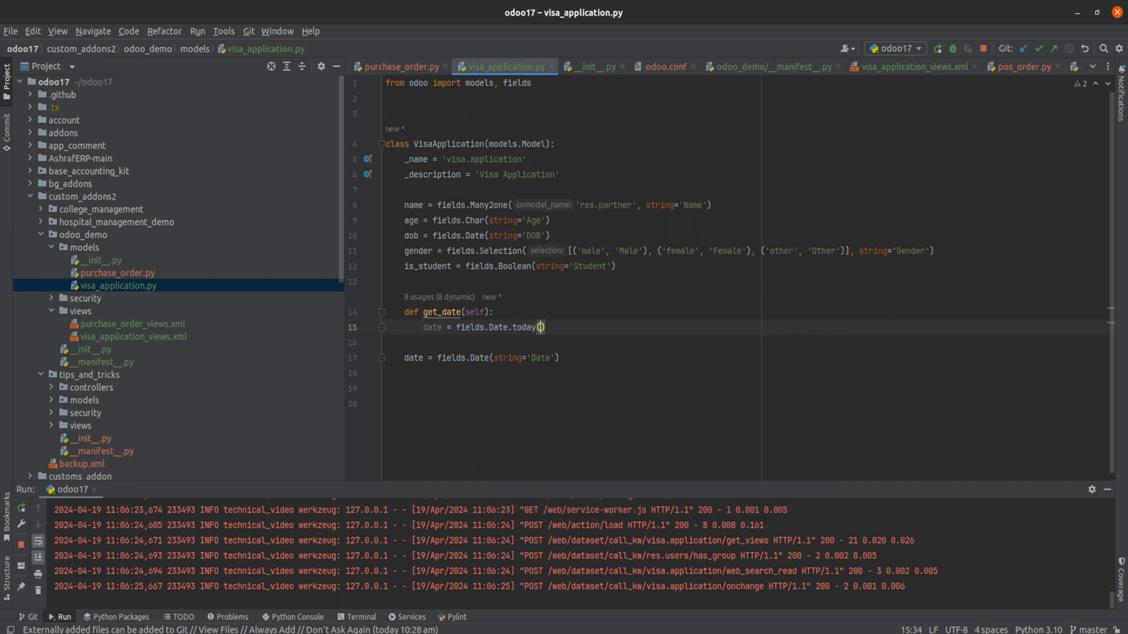
{"action": "type", "text": "return date"}
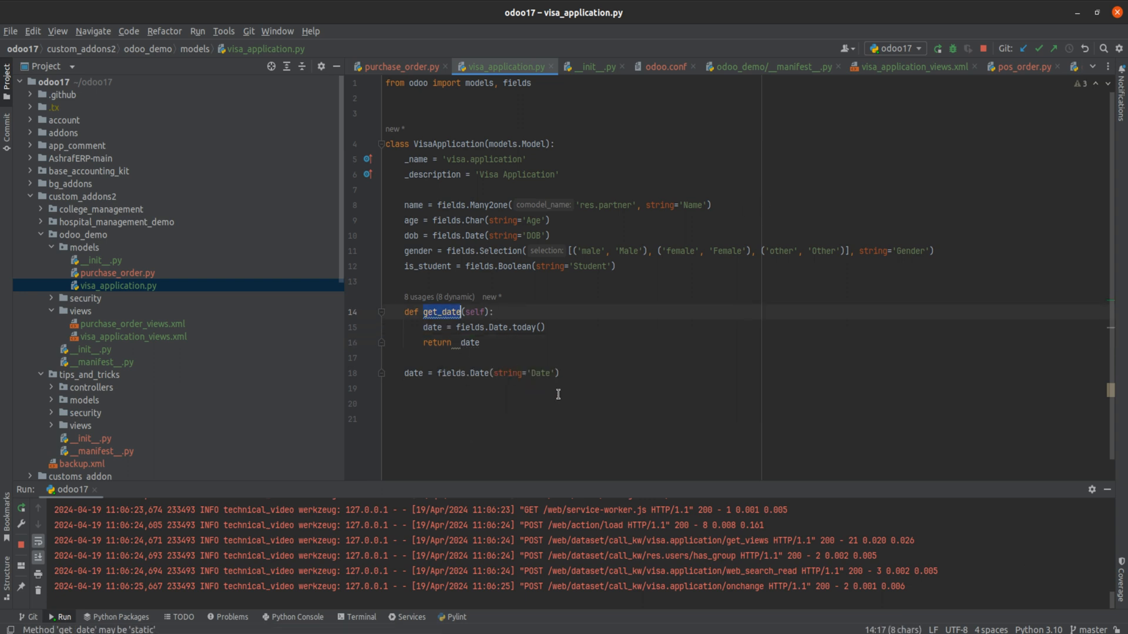
- Add default=get_date() to the Date field and save the model file
{"action": "type", "text": ","}
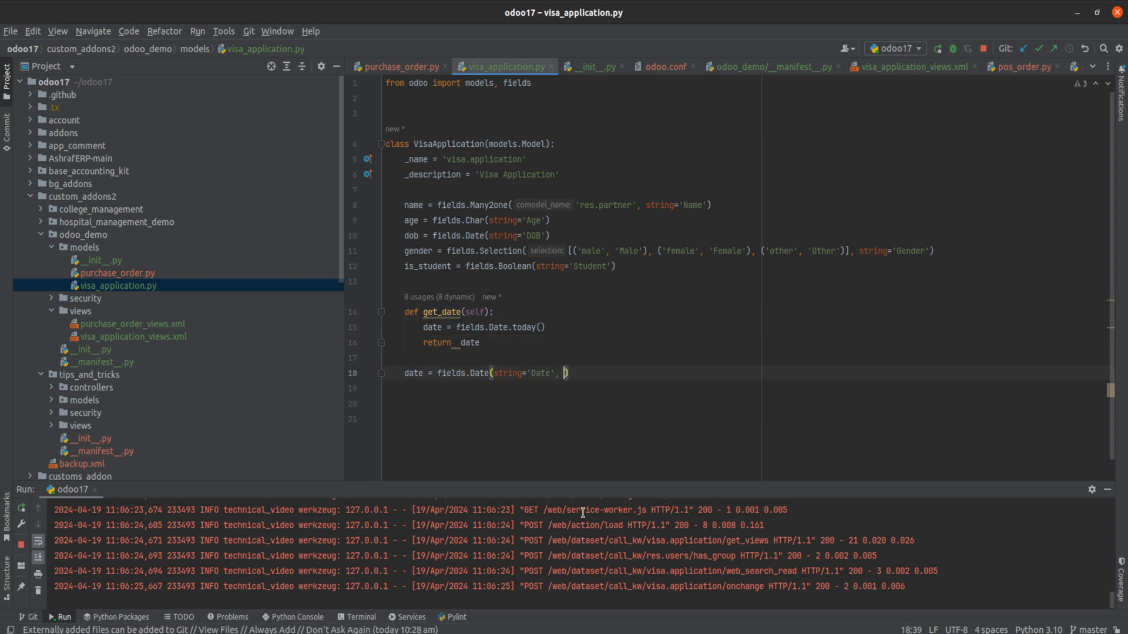
{"action": "type", "text": "default= d"}
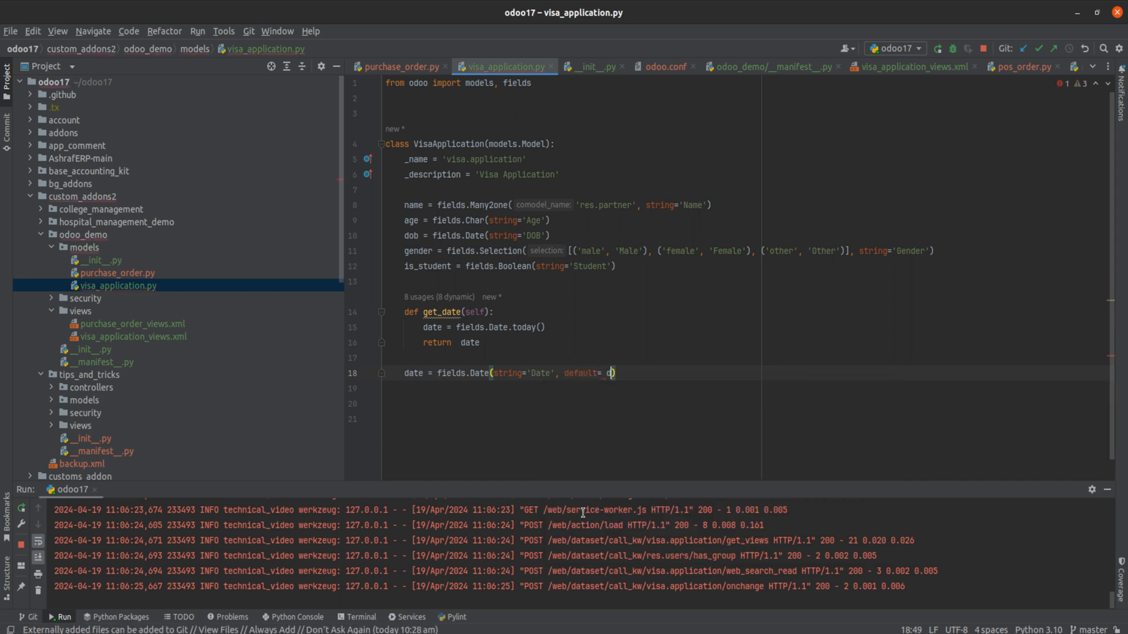
{"action": "type", "text": "et_date()"}
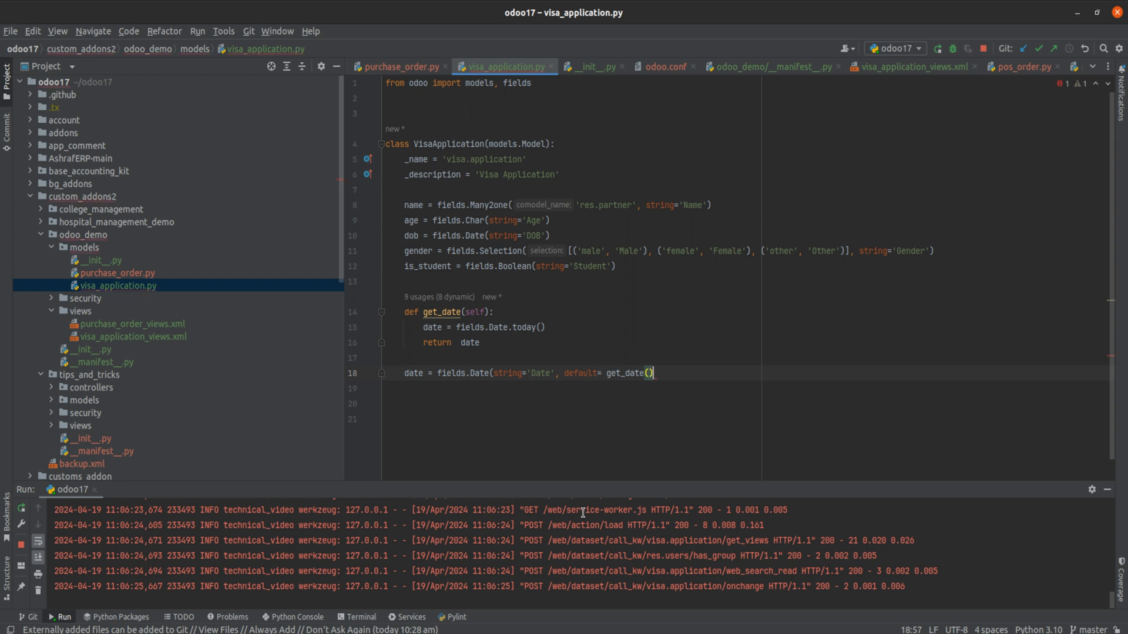
{"action": "key", "text": "BackSpace"}
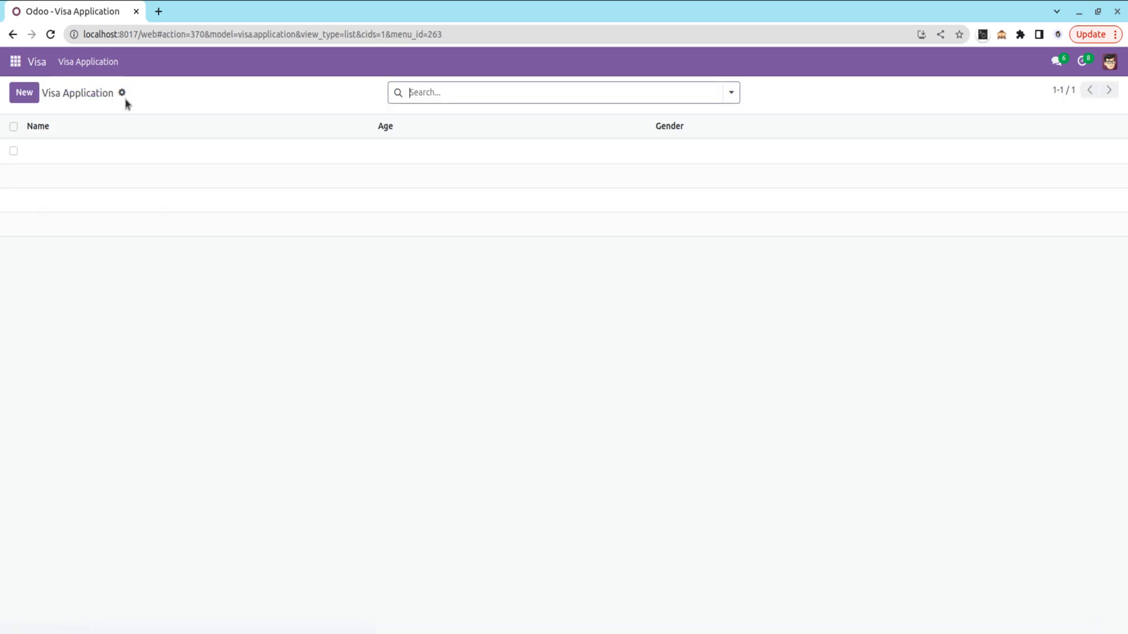
- Start a new Visa Application record showing Date prefilled as 04/19/2024
{"action": "left_click", "coordinate": [23, 91]}
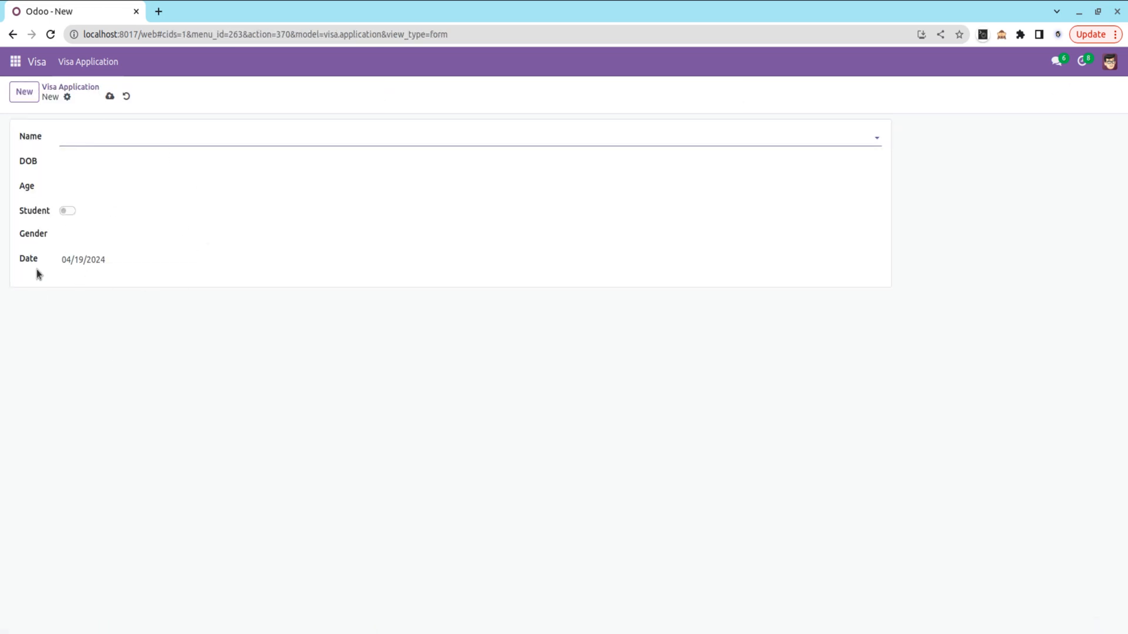
{"action": "mouse_move", "coordinate": [58, 267]}
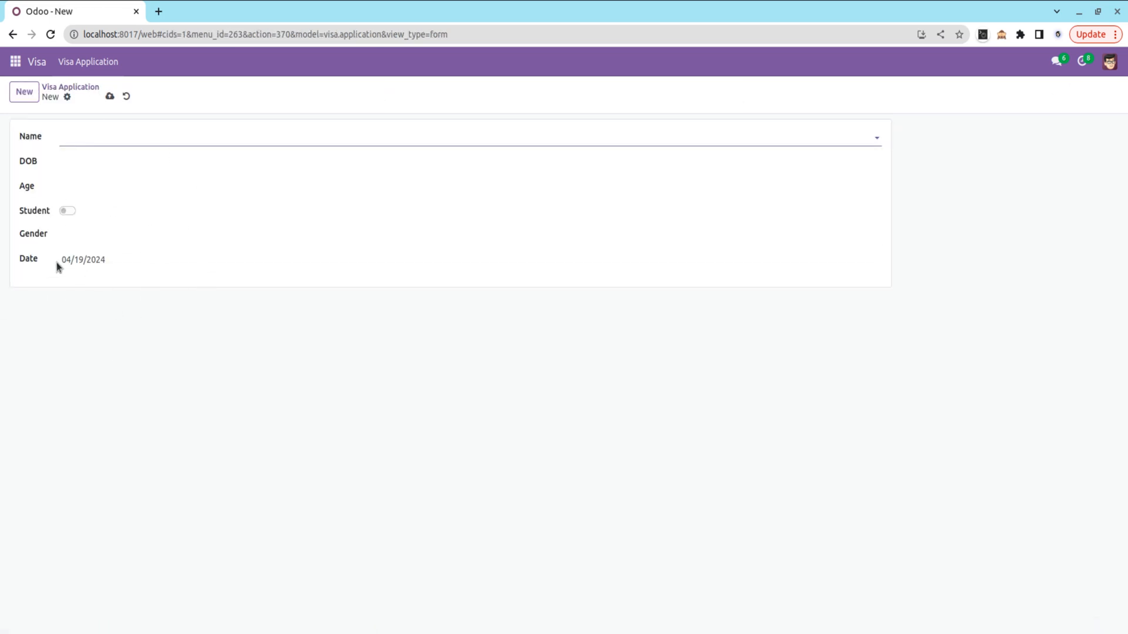
{"action": "left_click", "coordinate": [287, 137]}
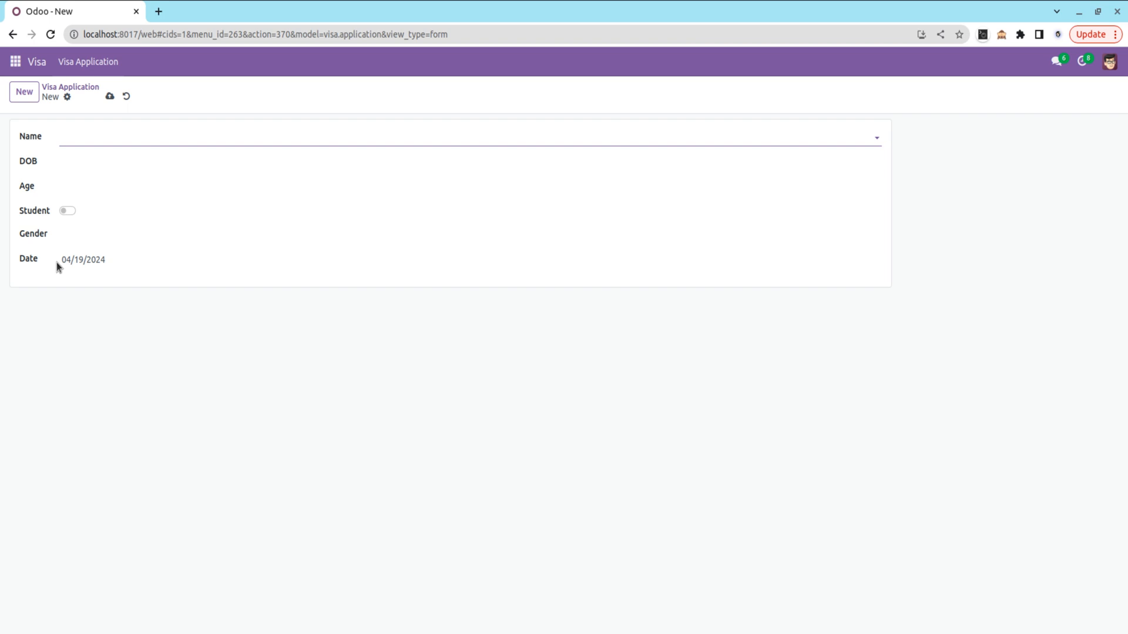
{"action": "left_click", "coordinate": [467, 136]}
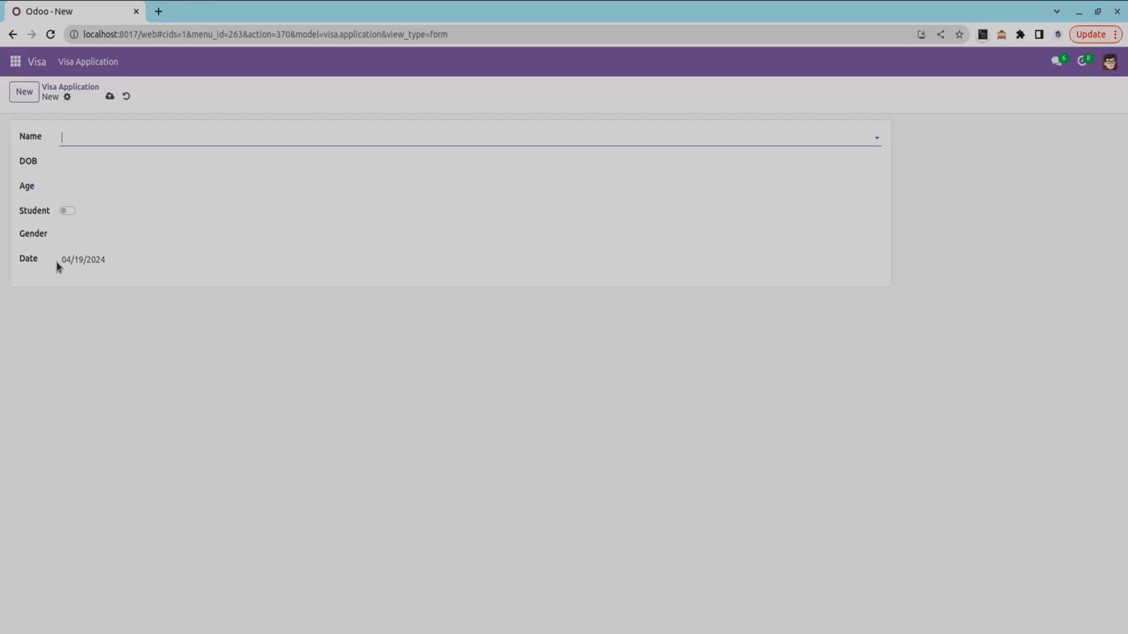